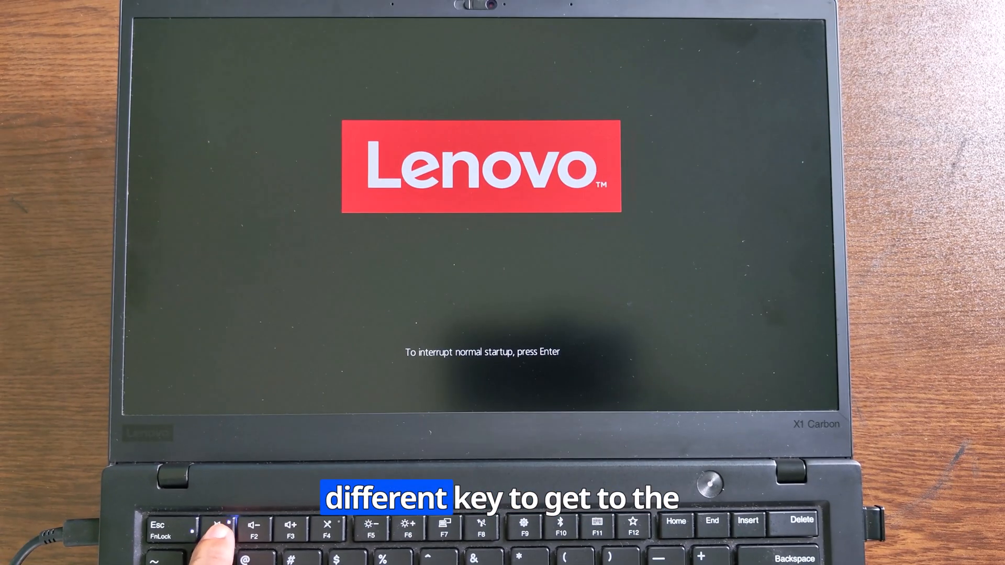
Interrupt startup at the Lenovo logo with Enter to enter ThinkPad Setup.
{"action": "key", "text": "Enter"}
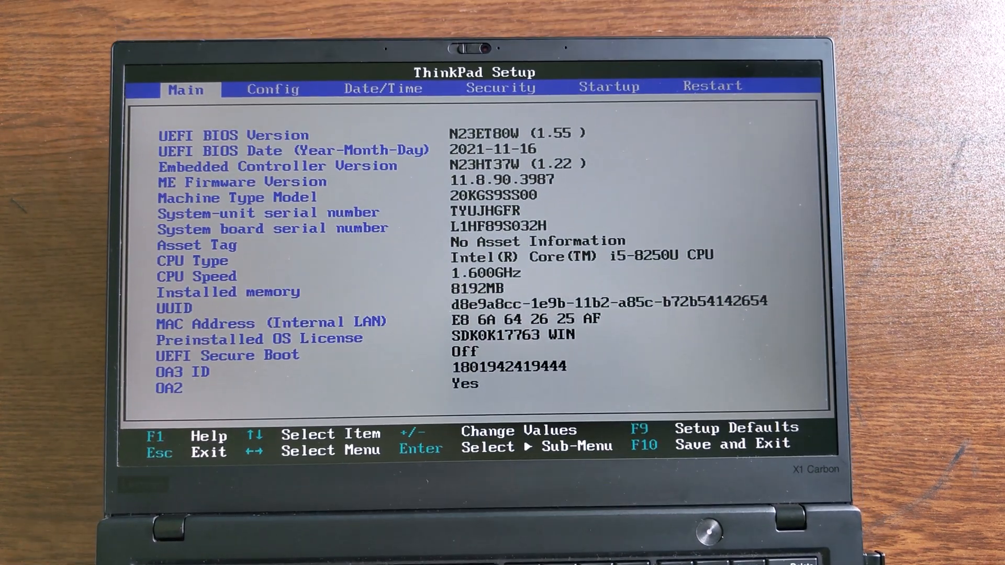
Choose Load Setup Defaults on the Restart page, then bring up the F10 save-and-exit confirmation.
{"action": "left_click", "coordinate": [272, 88]}
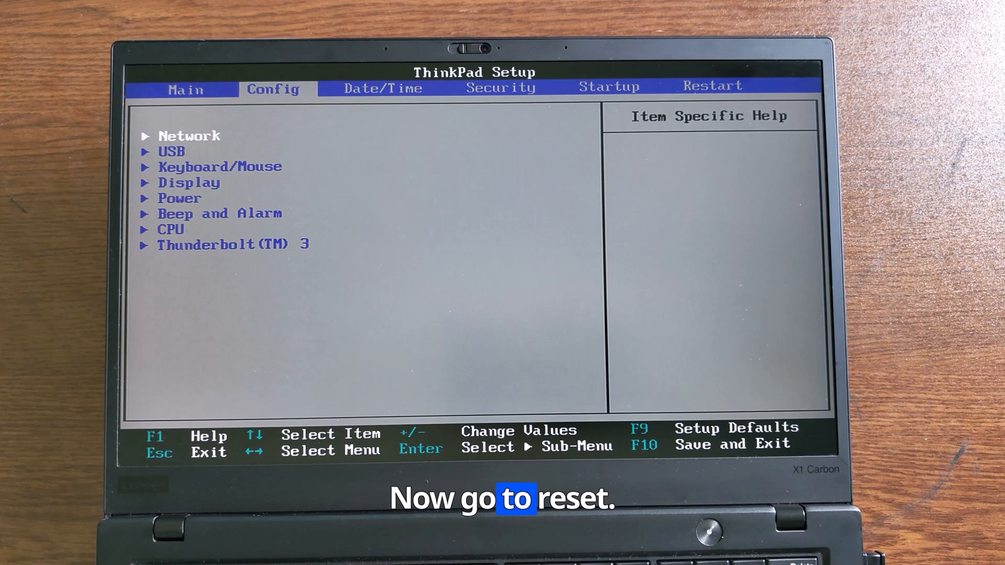
{"action": "left_click", "coordinate": [608, 88]}
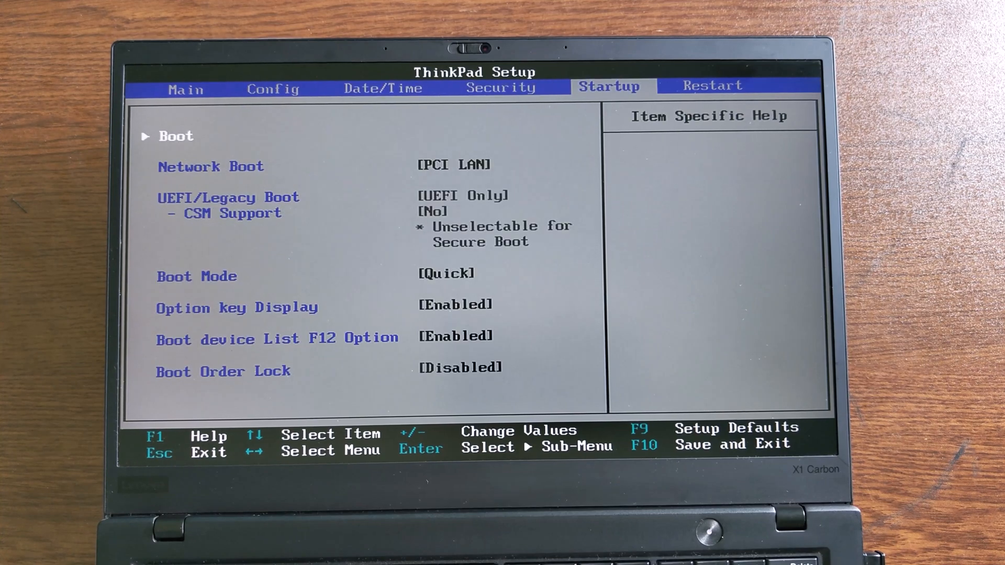
{"action": "left_click", "coordinate": [710, 87]}
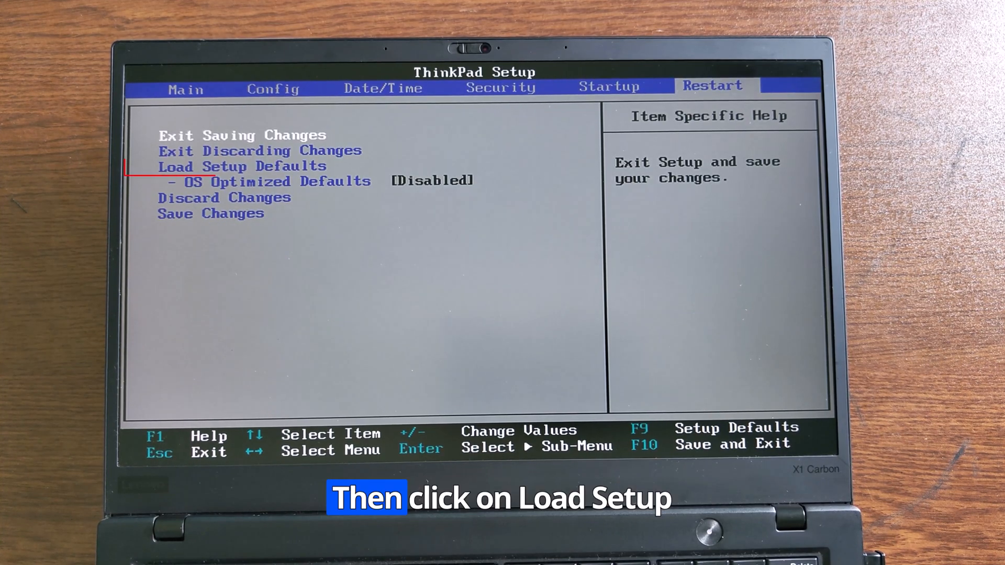
{"action": "left_click", "coordinate": [241, 166]}
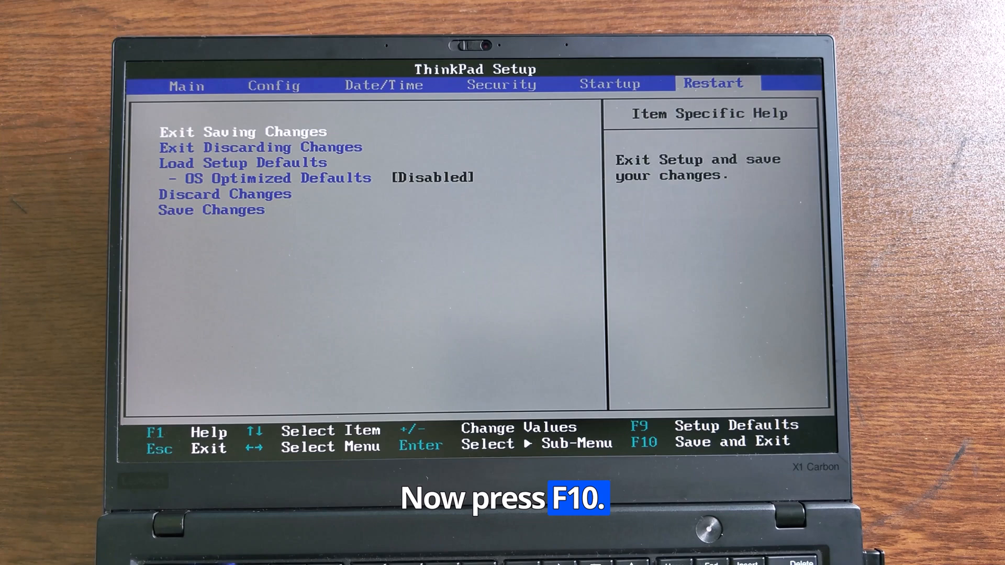
{"action": "key", "text": "F10"}
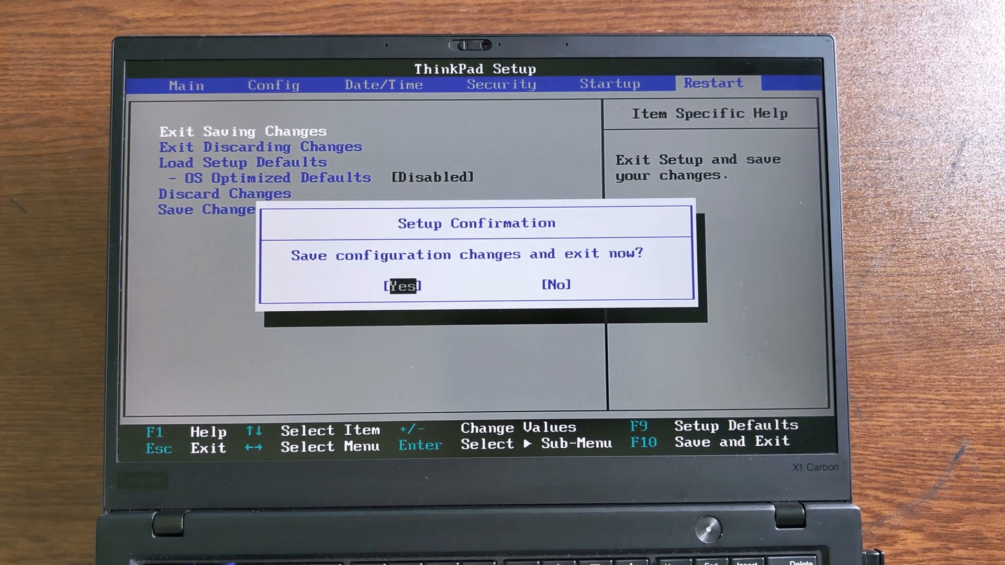